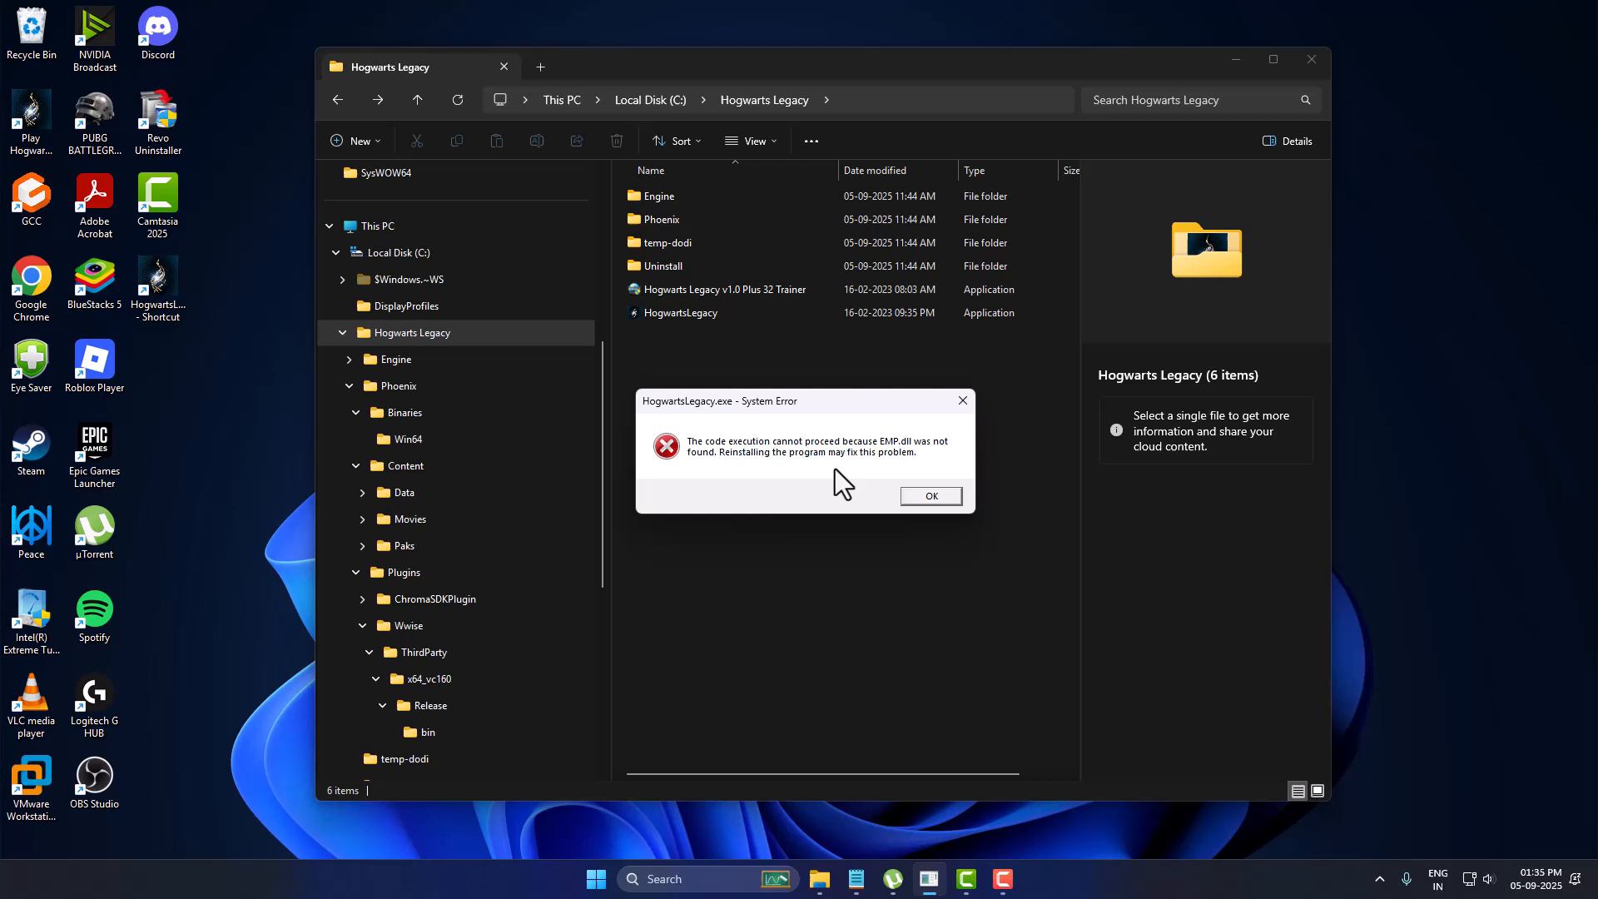
{"action": "mouse_move", "coordinate": [880, 460]}
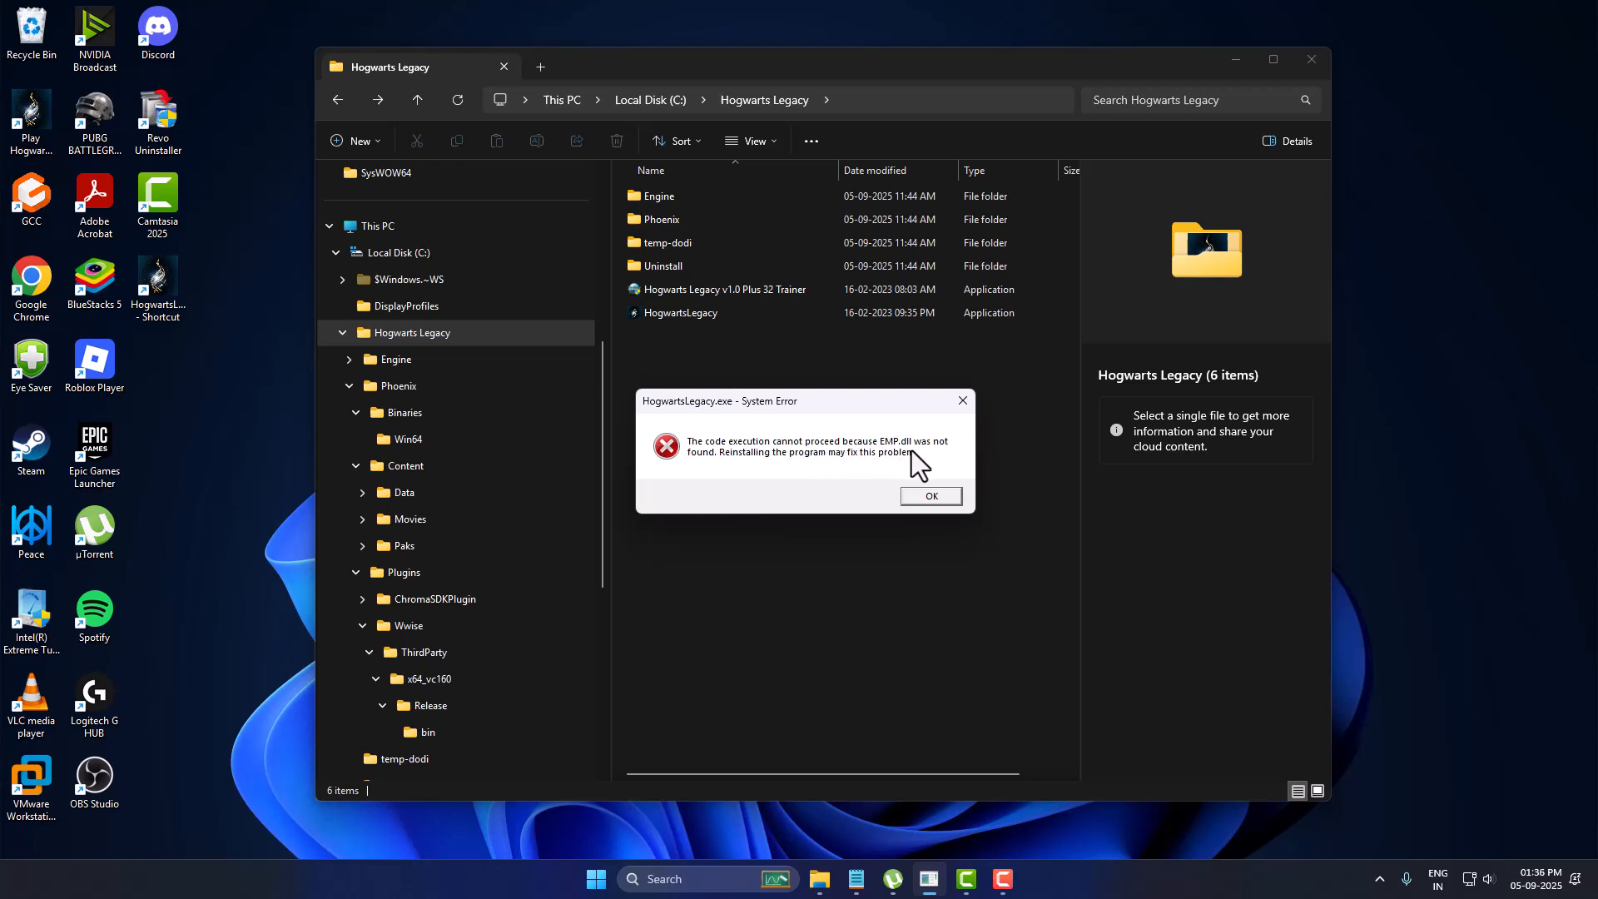
{"action": "mouse_move", "coordinate": [772, 496]}
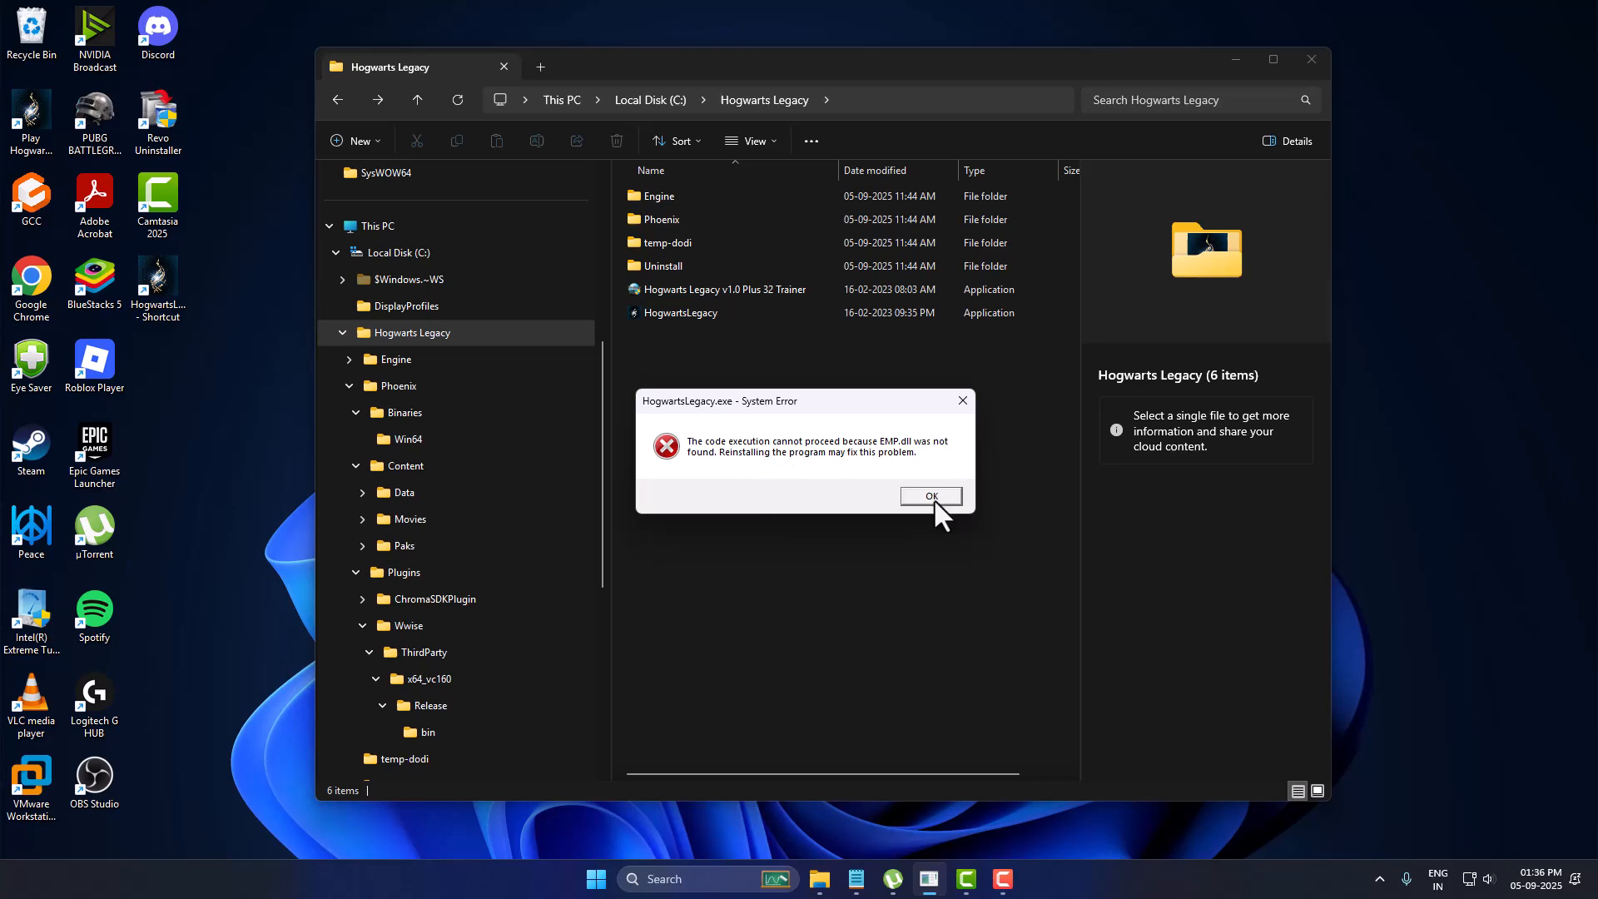
Dismiss the missing EMP.dll error and search Start for Windows Security.
{"action": "left_click", "coordinate": [928, 496]}
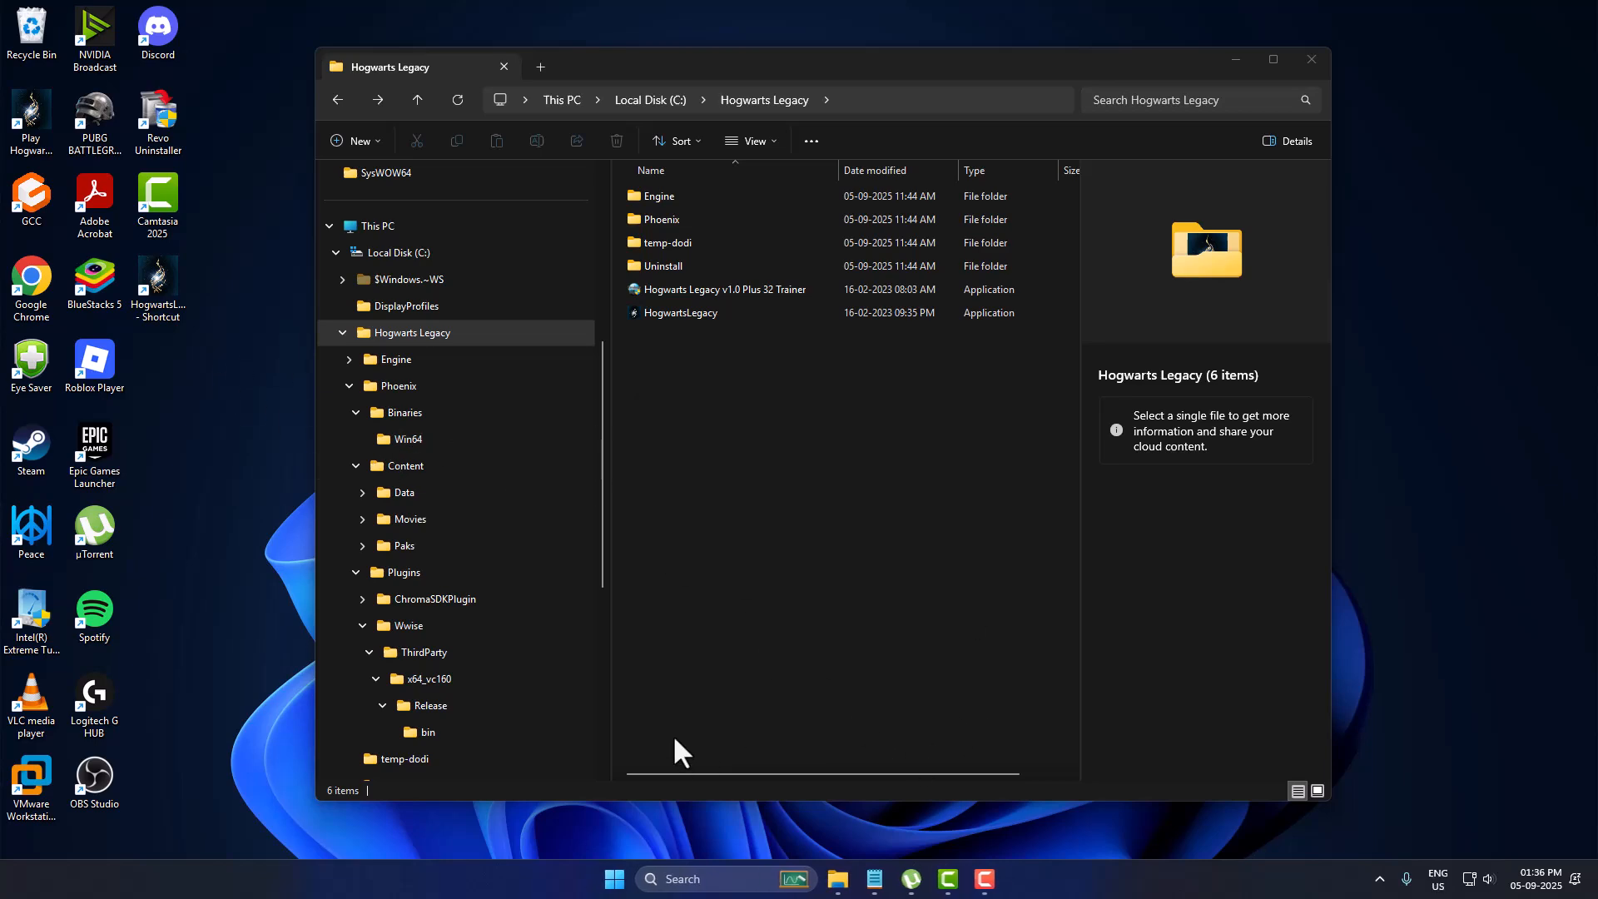
{"action": "type", "text": "wind"}
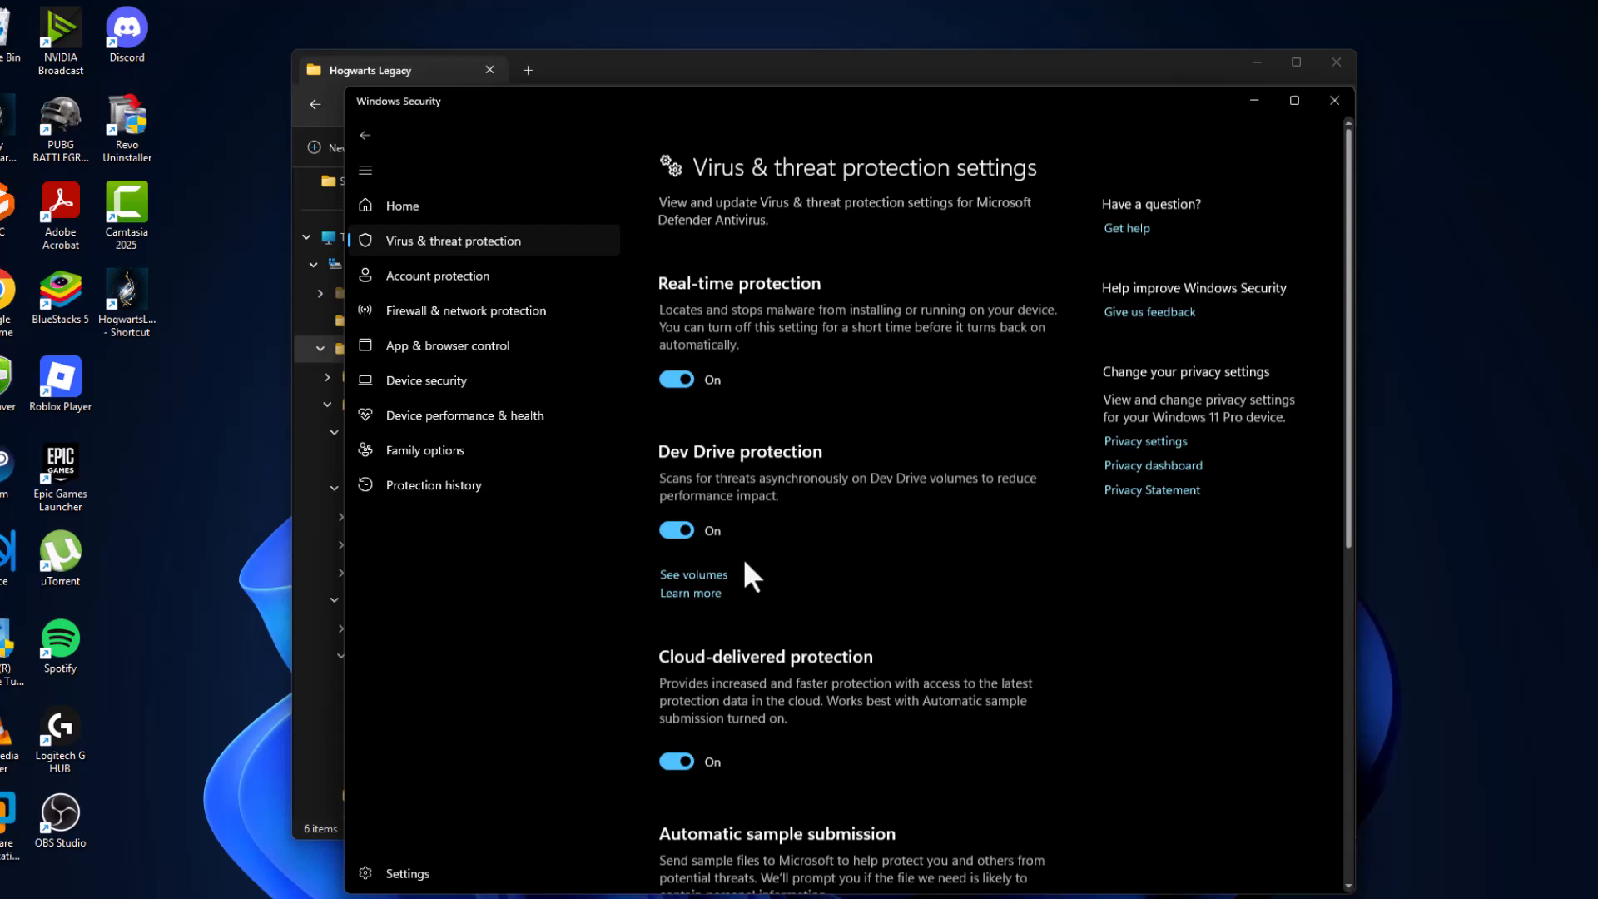
Switch real-time protection off, approve the prompt, and scroll to the exclusions setting.
{"action": "left_click", "coordinate": [676, 377]}
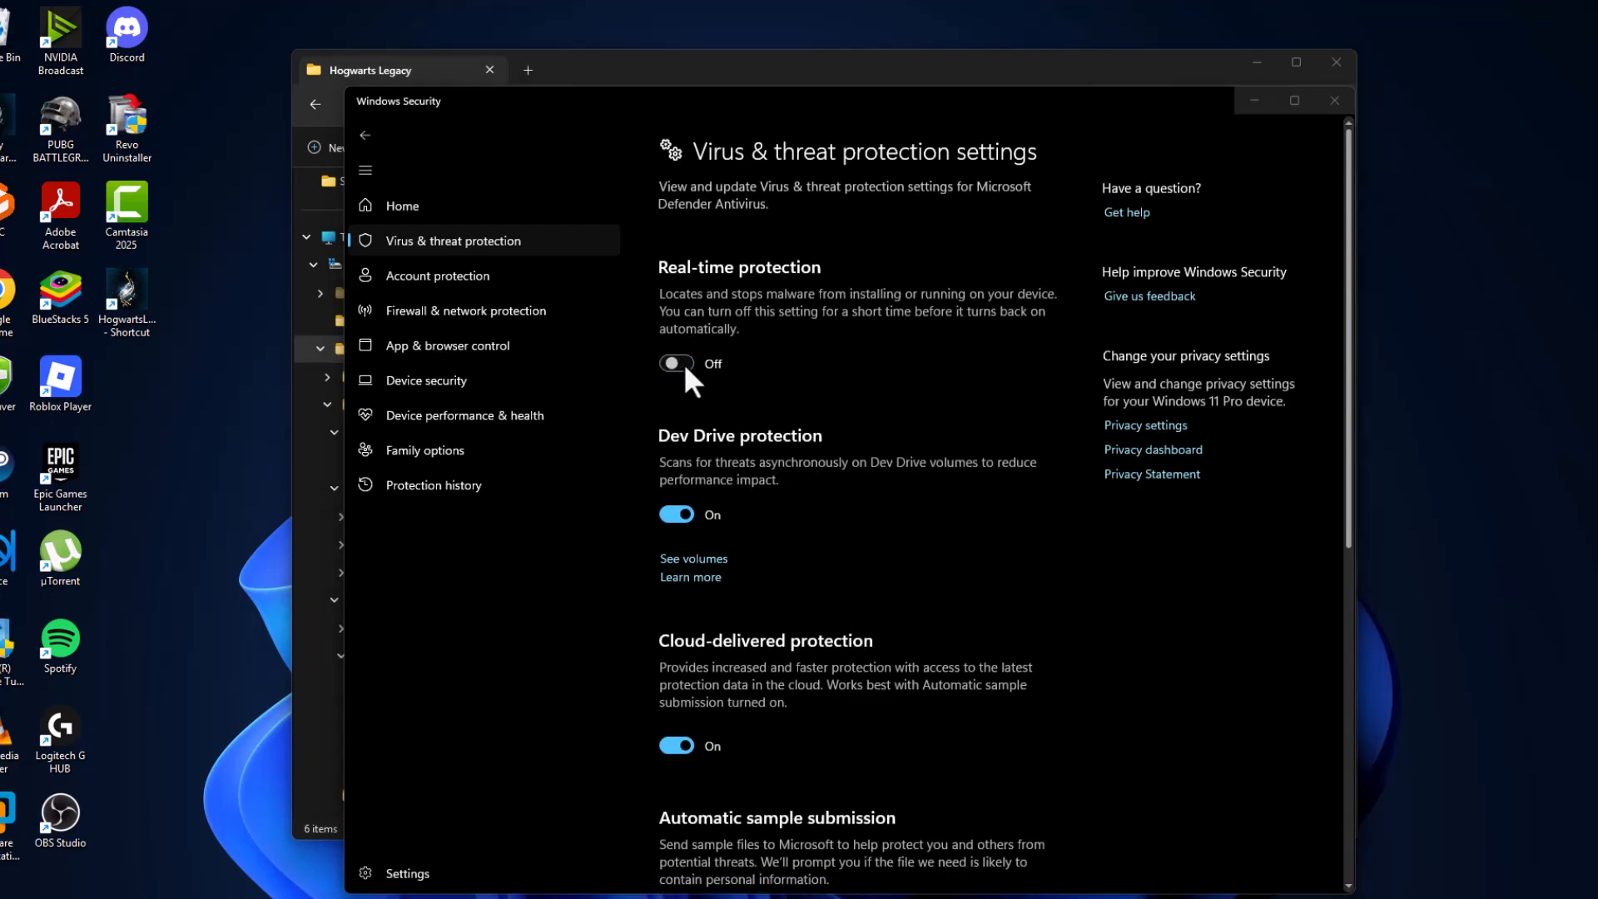
{"action": "left_click", "coordinate": [676, 363]}
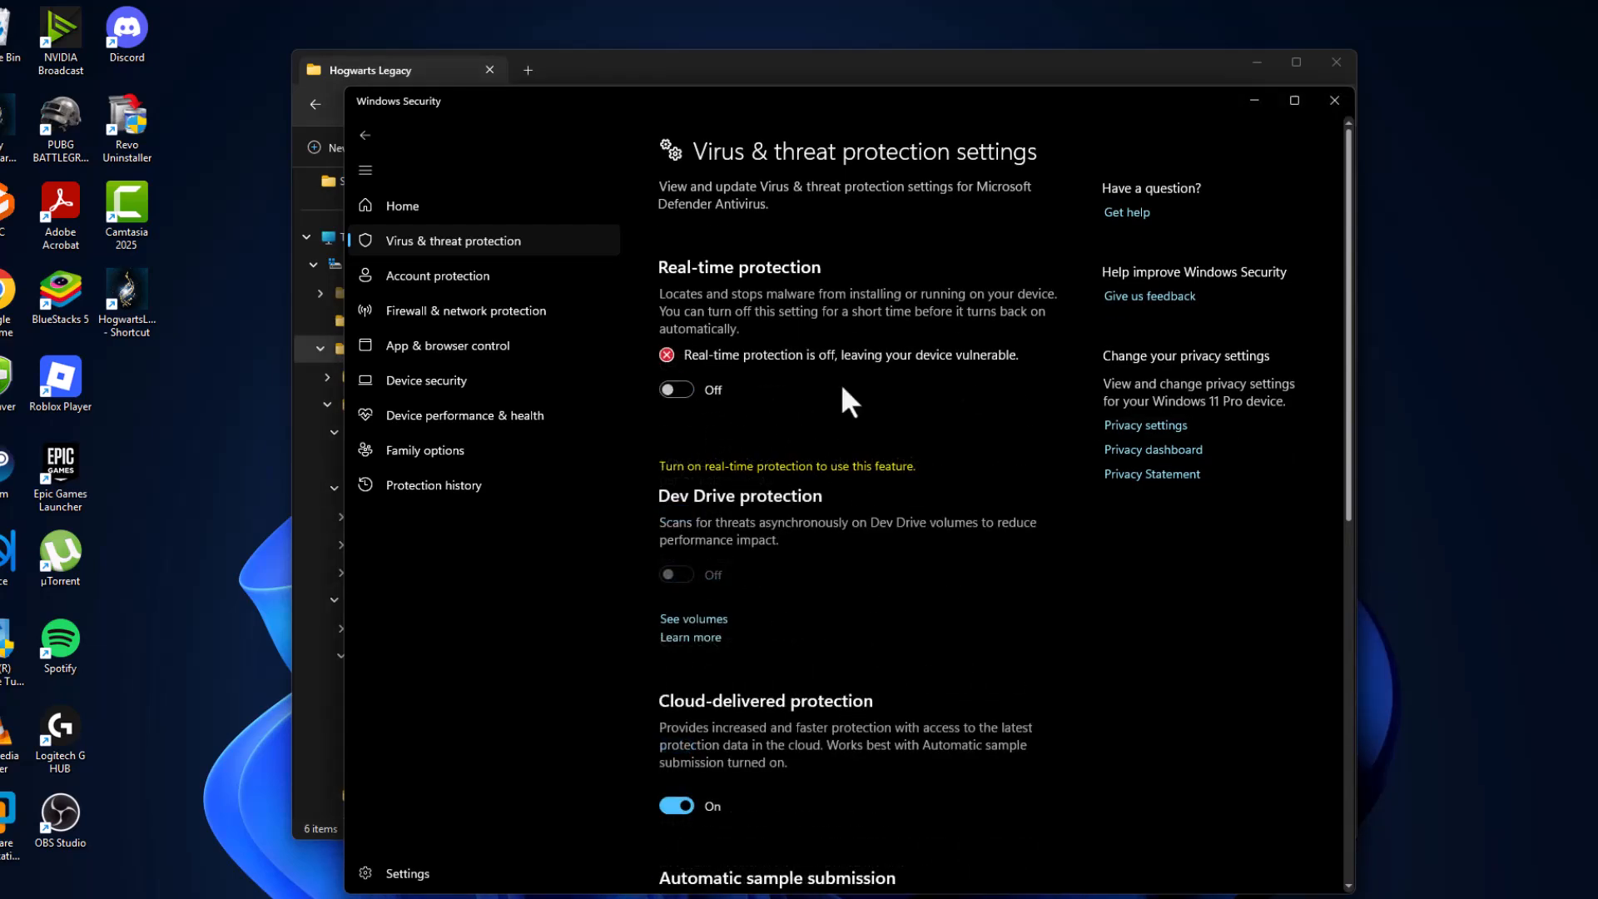
{"action": "scroll", "scroll_direction": "down", "scroll_amount": 3}
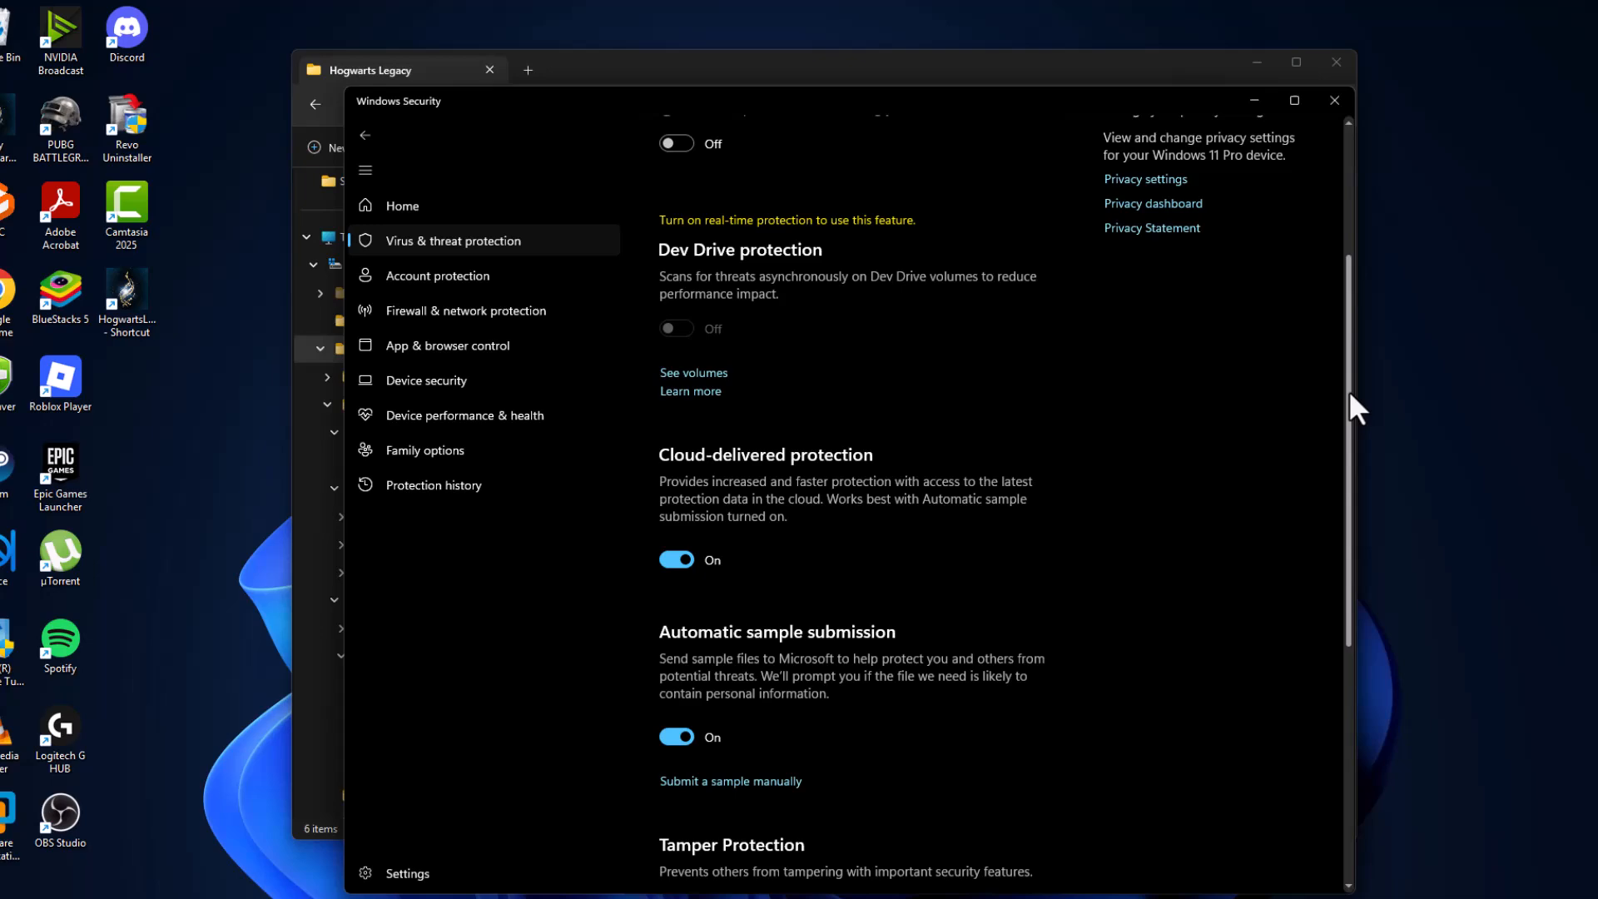
{"action": "scroll", "scroll_direction": "down", "scroll_amount": 3}
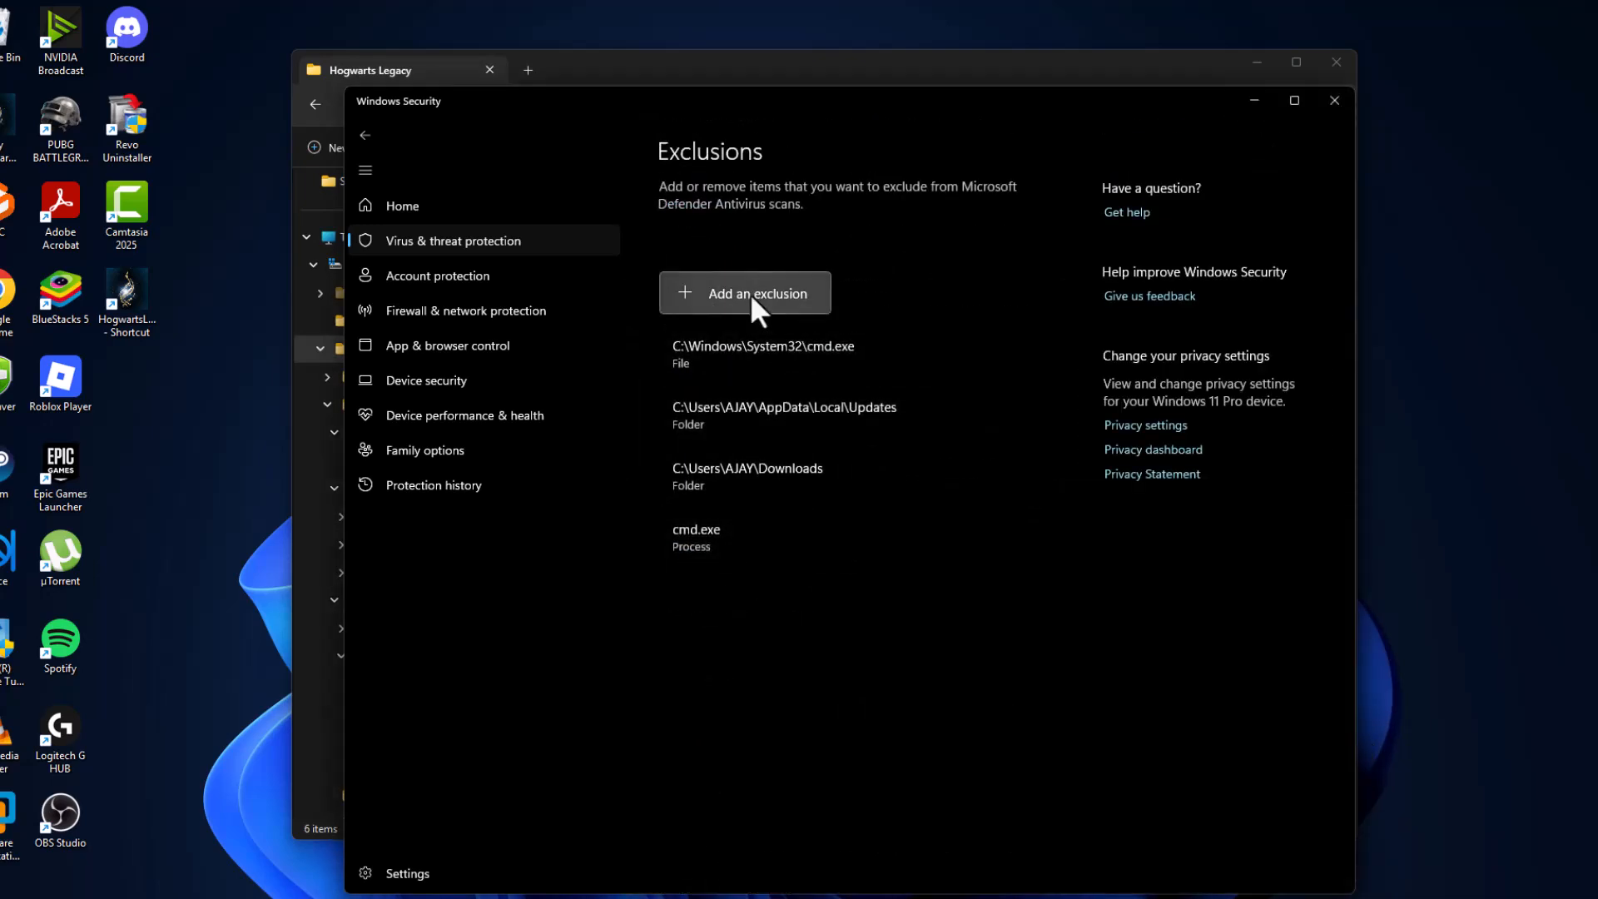
Exclude the Hogwarts Legacy folder on Local Disk (C:) from Defender scanning.
{"action": "left_click", "coordinate": [744, 292]}
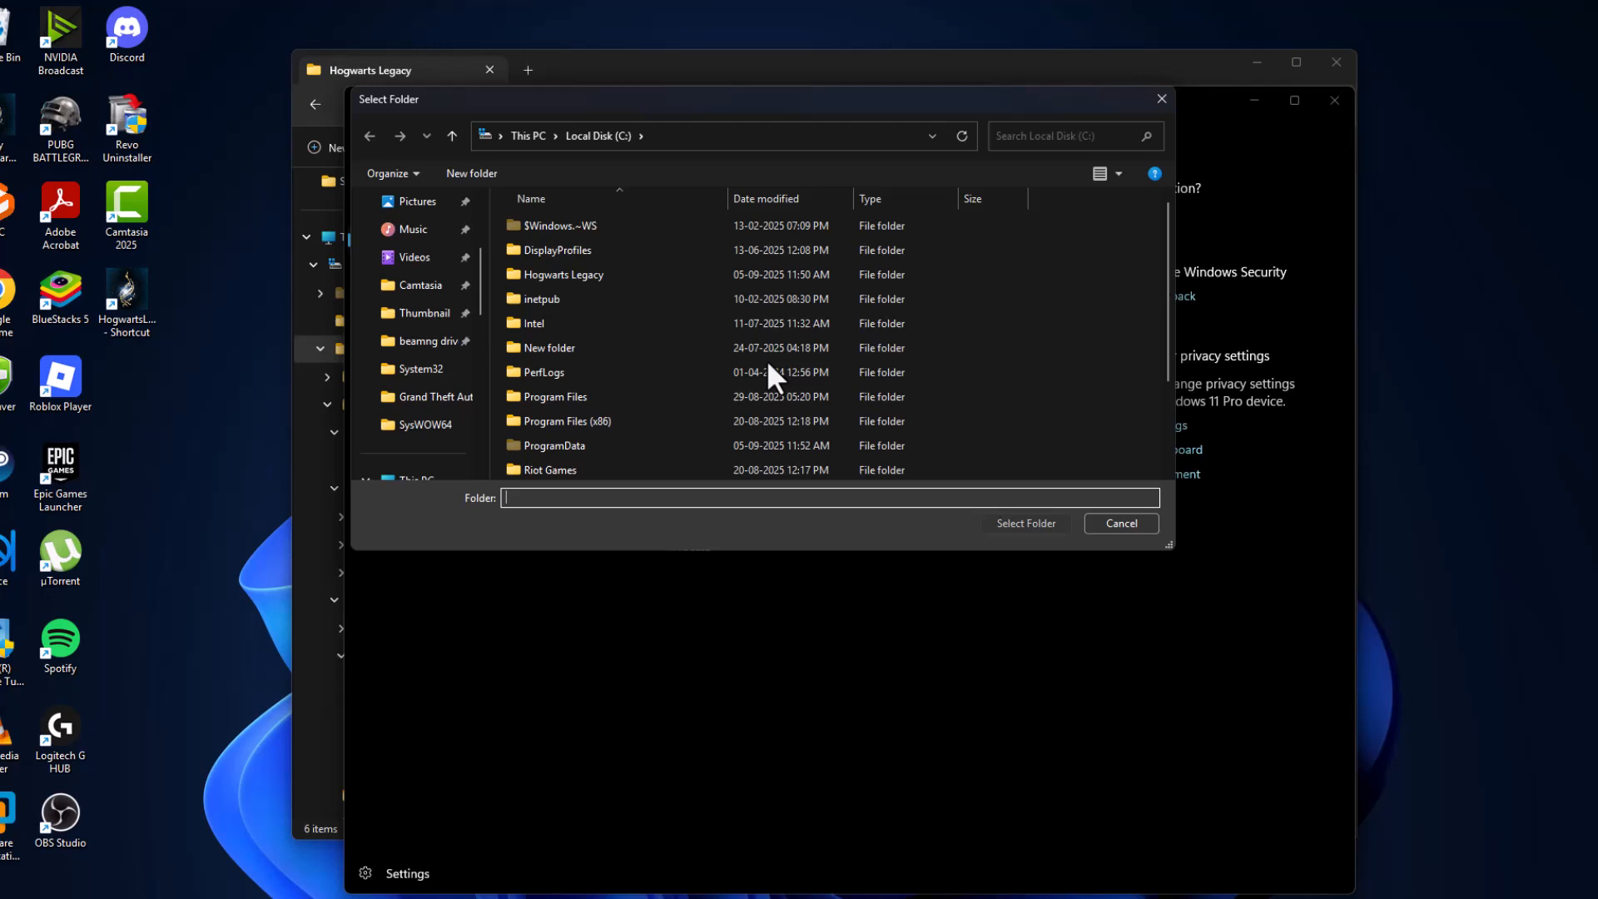
{"action": "mouse_move", "coordinate": [489, 321]}
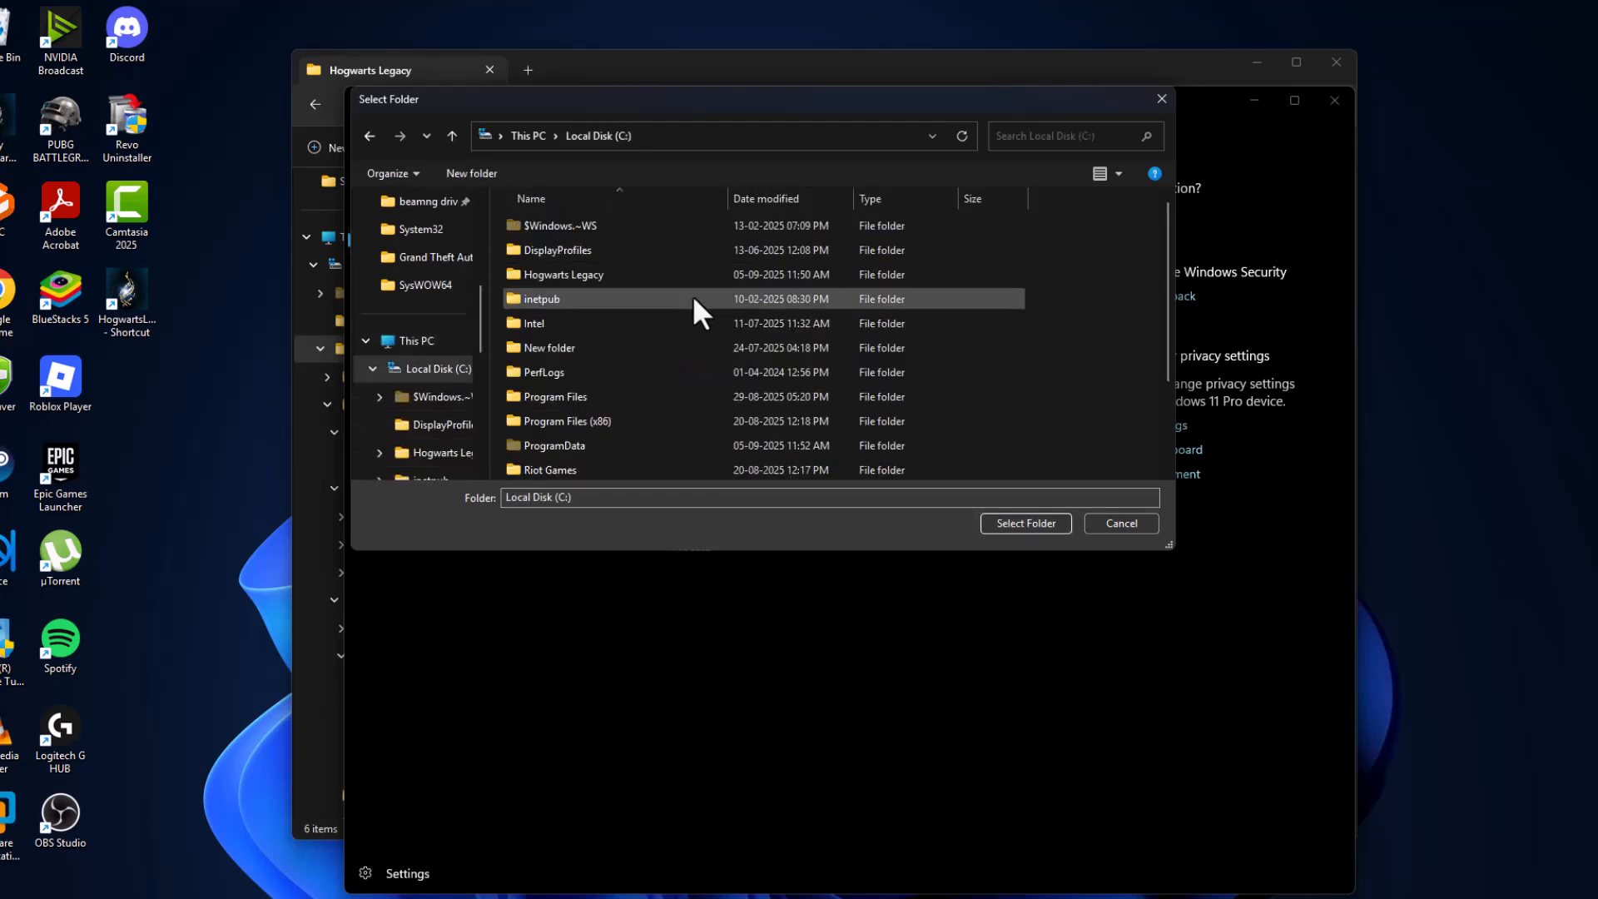
{"action": "left_click", "coordinate": [563, 274]}
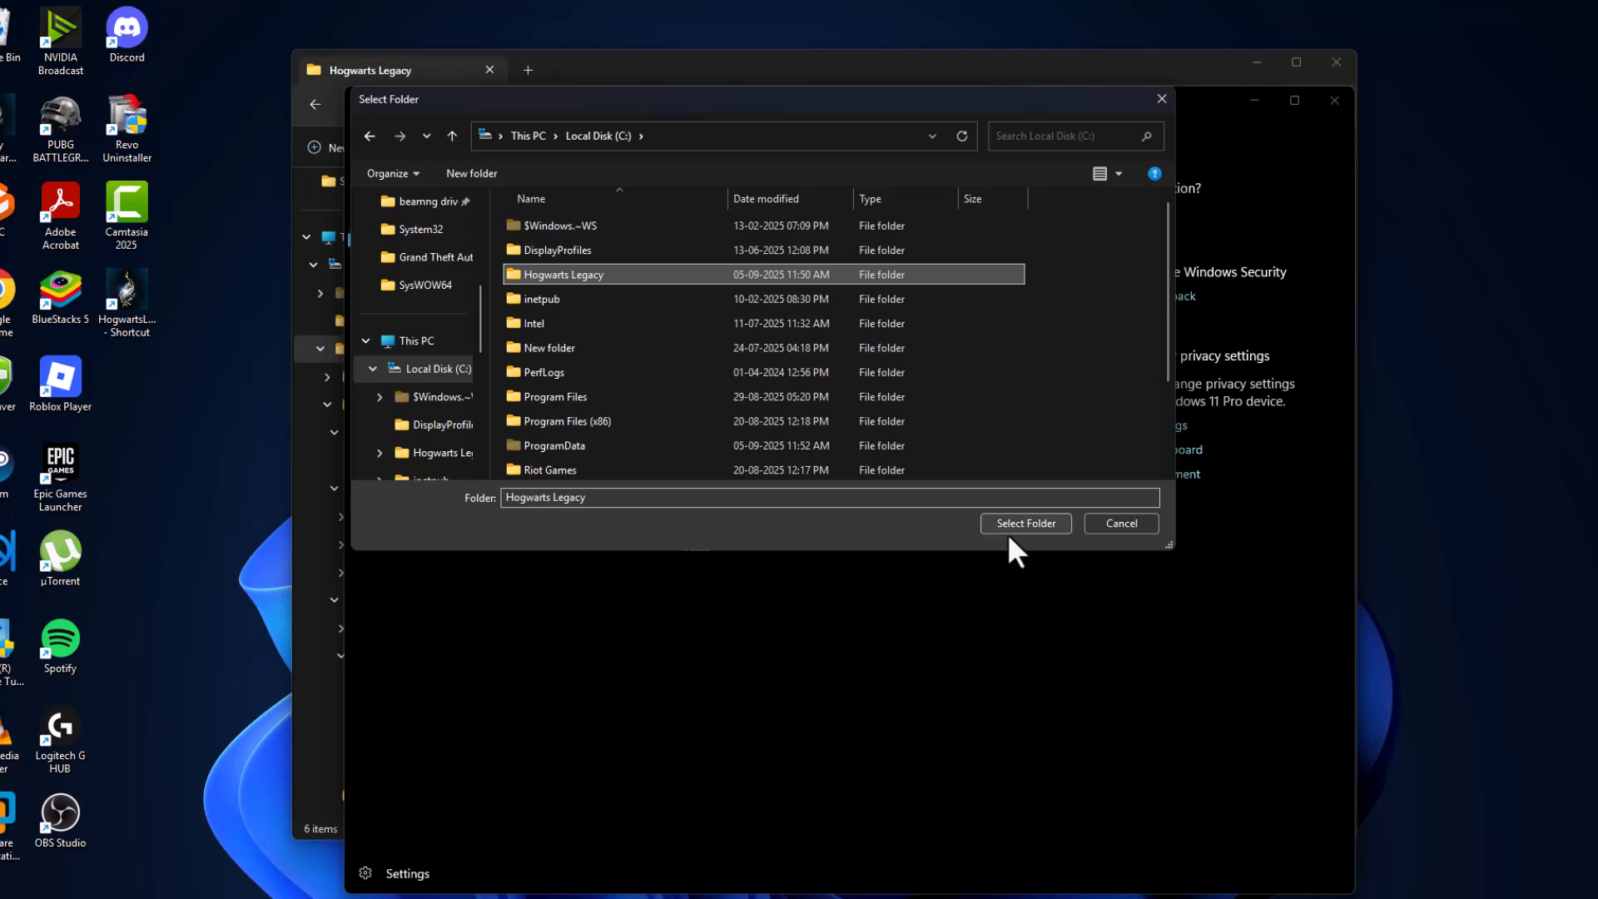
{"action": "left_click", "coordinate": [1024, 523]}
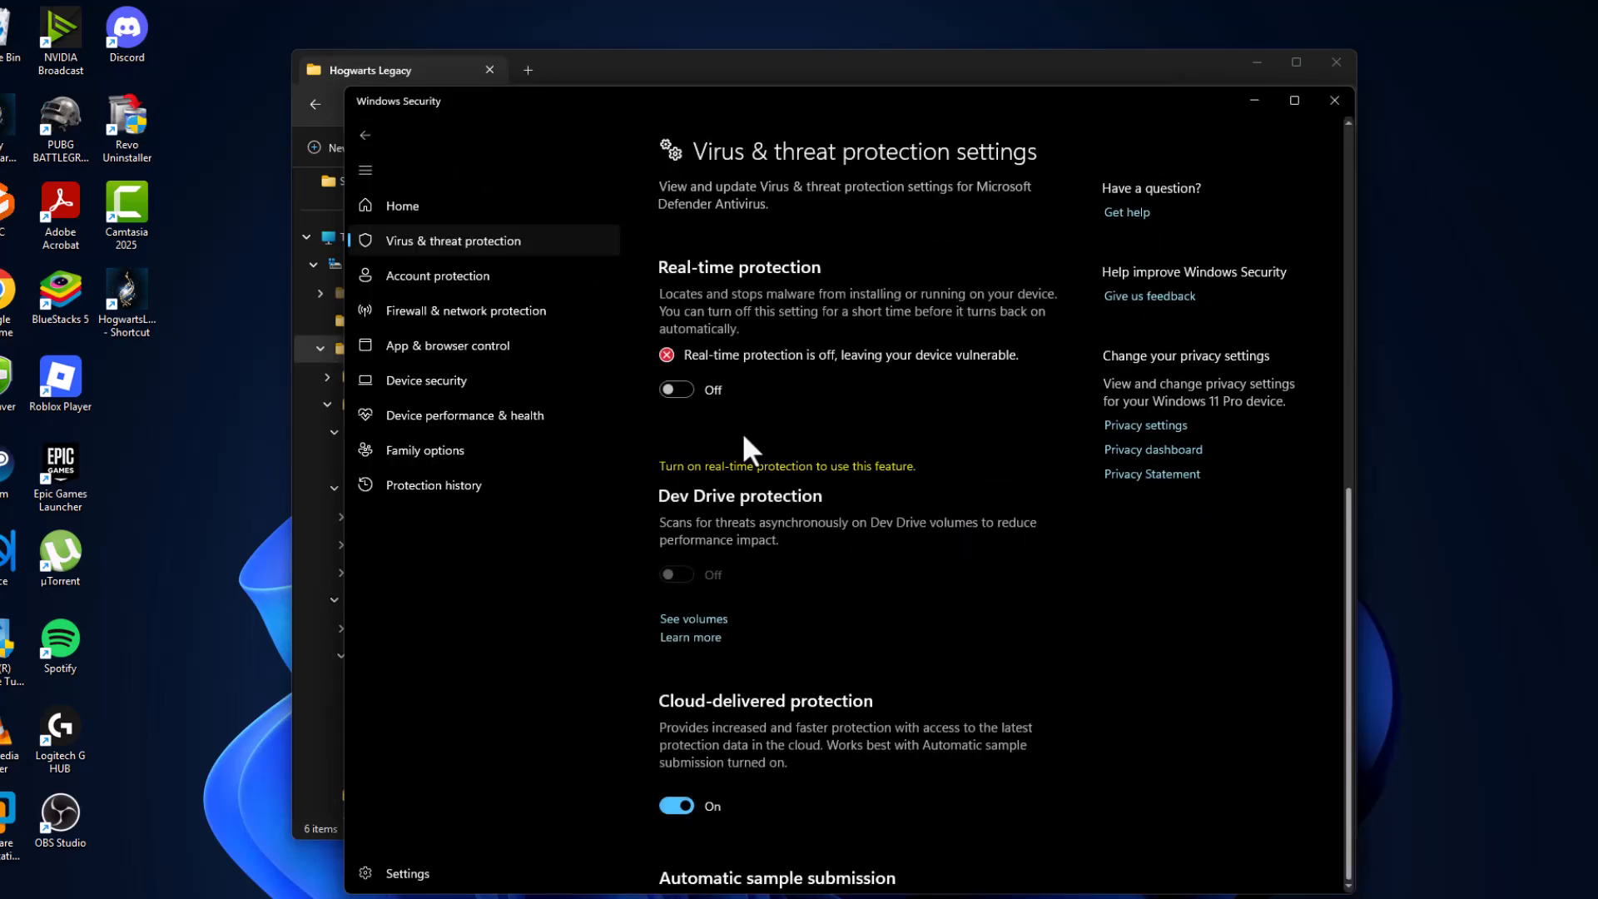
Scroll the settings page back toward the Virus & threat protection overview.
{"action": "scroll", "scroll_direction": "down", "scroll_amount": 3}
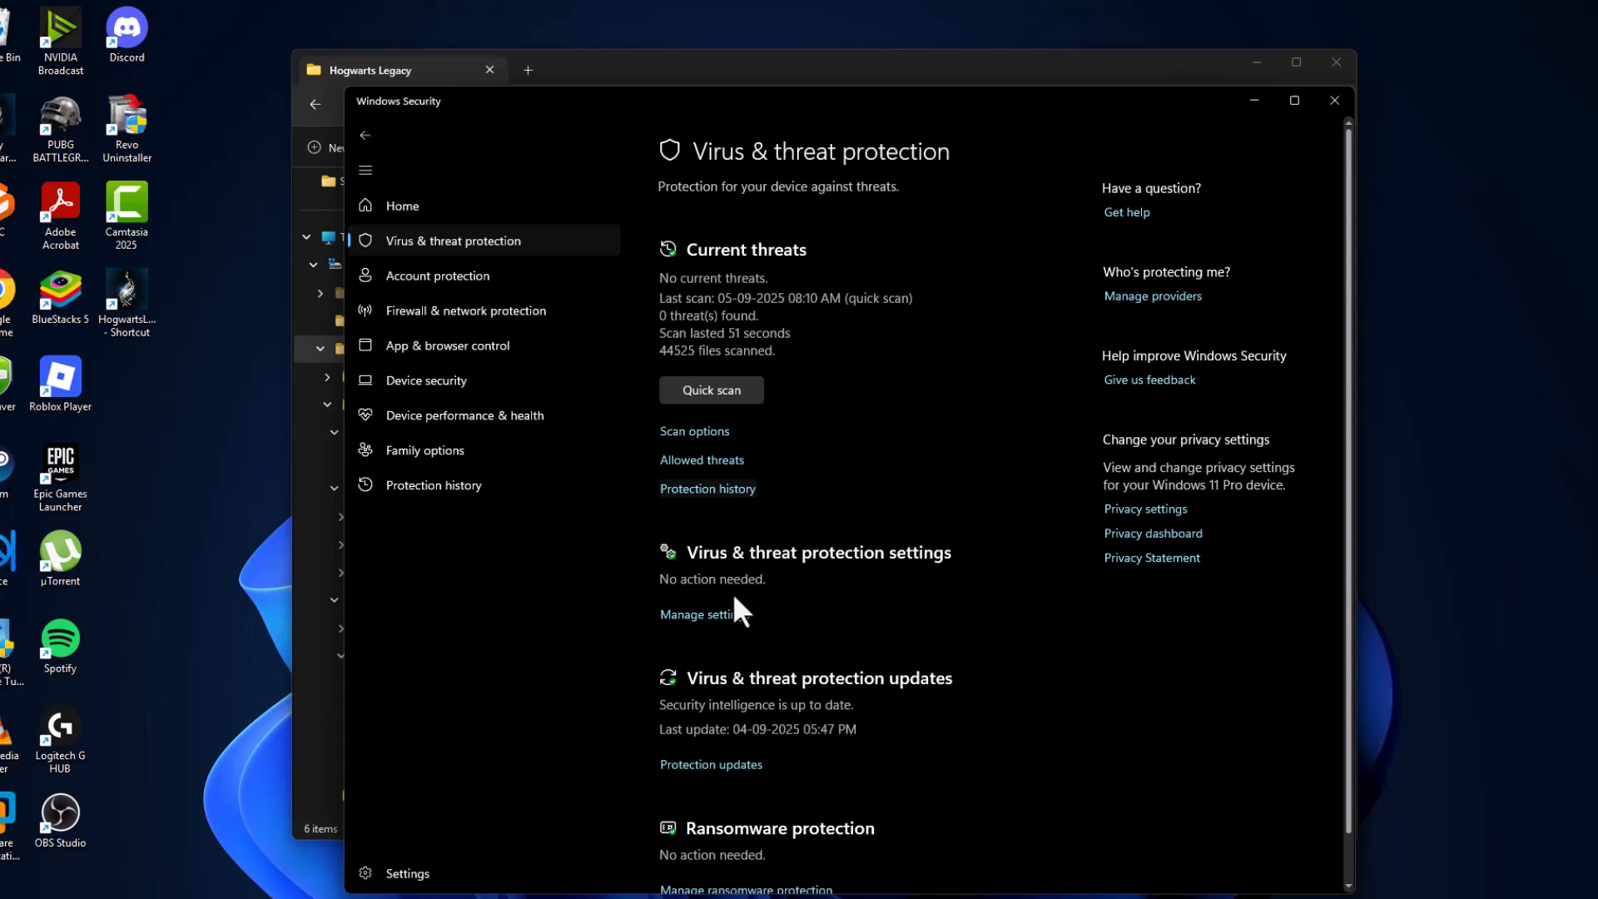
Restore the quarantined EMP.dll from Protection history and close Windows Security.
{"action": "left_click", "coordinate": [707, 488]}
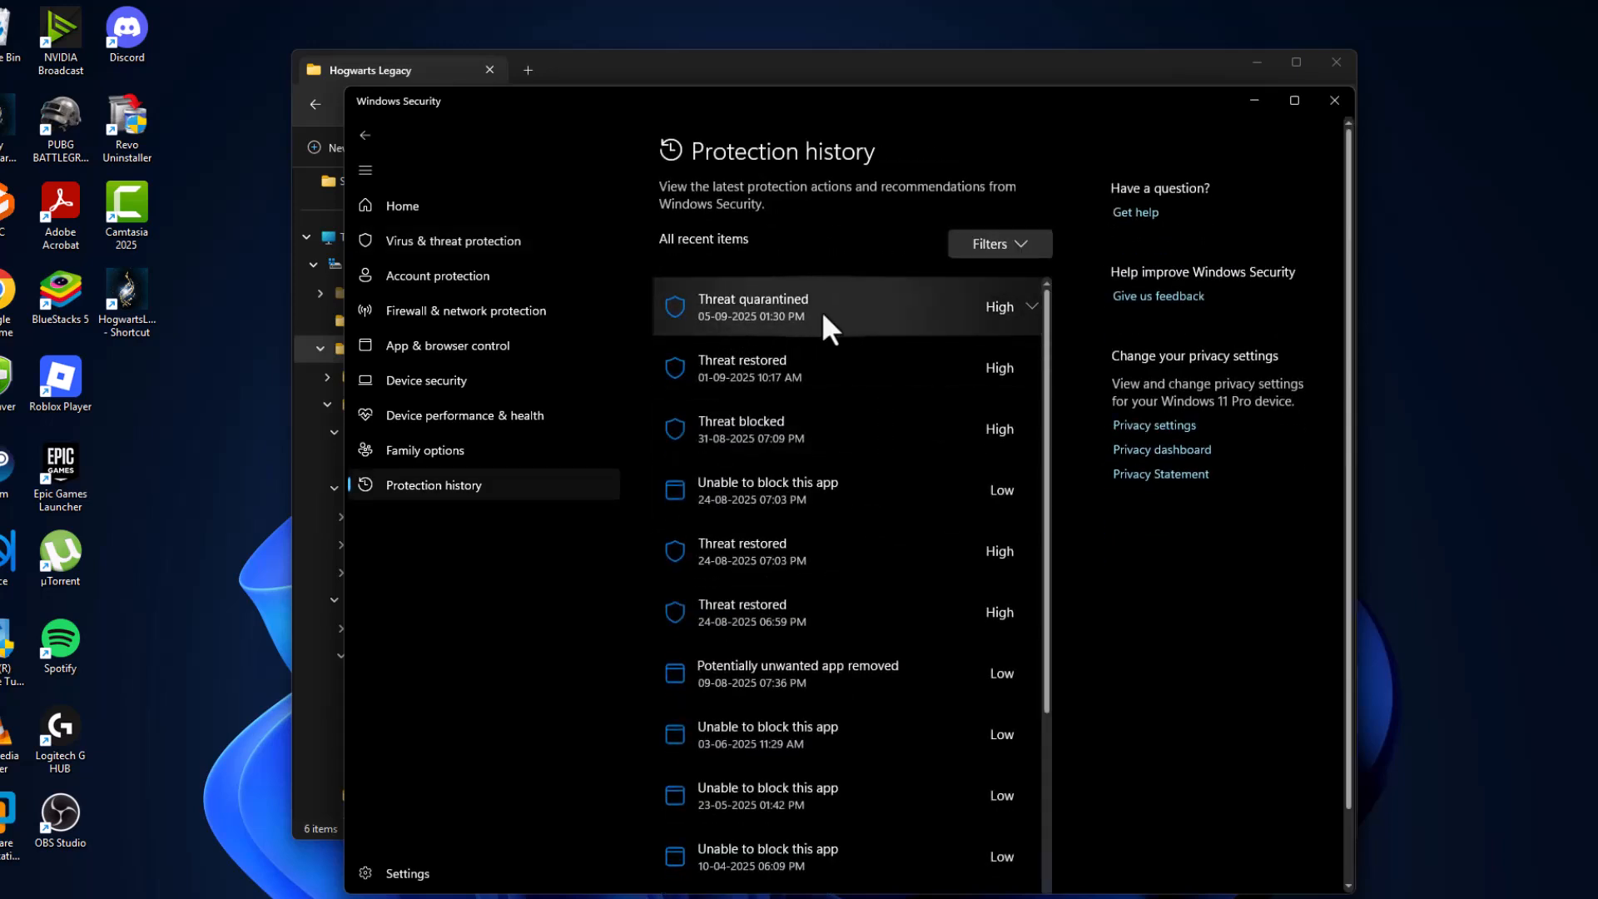
{"action": "left_click", "coordinate": [846, 308]}
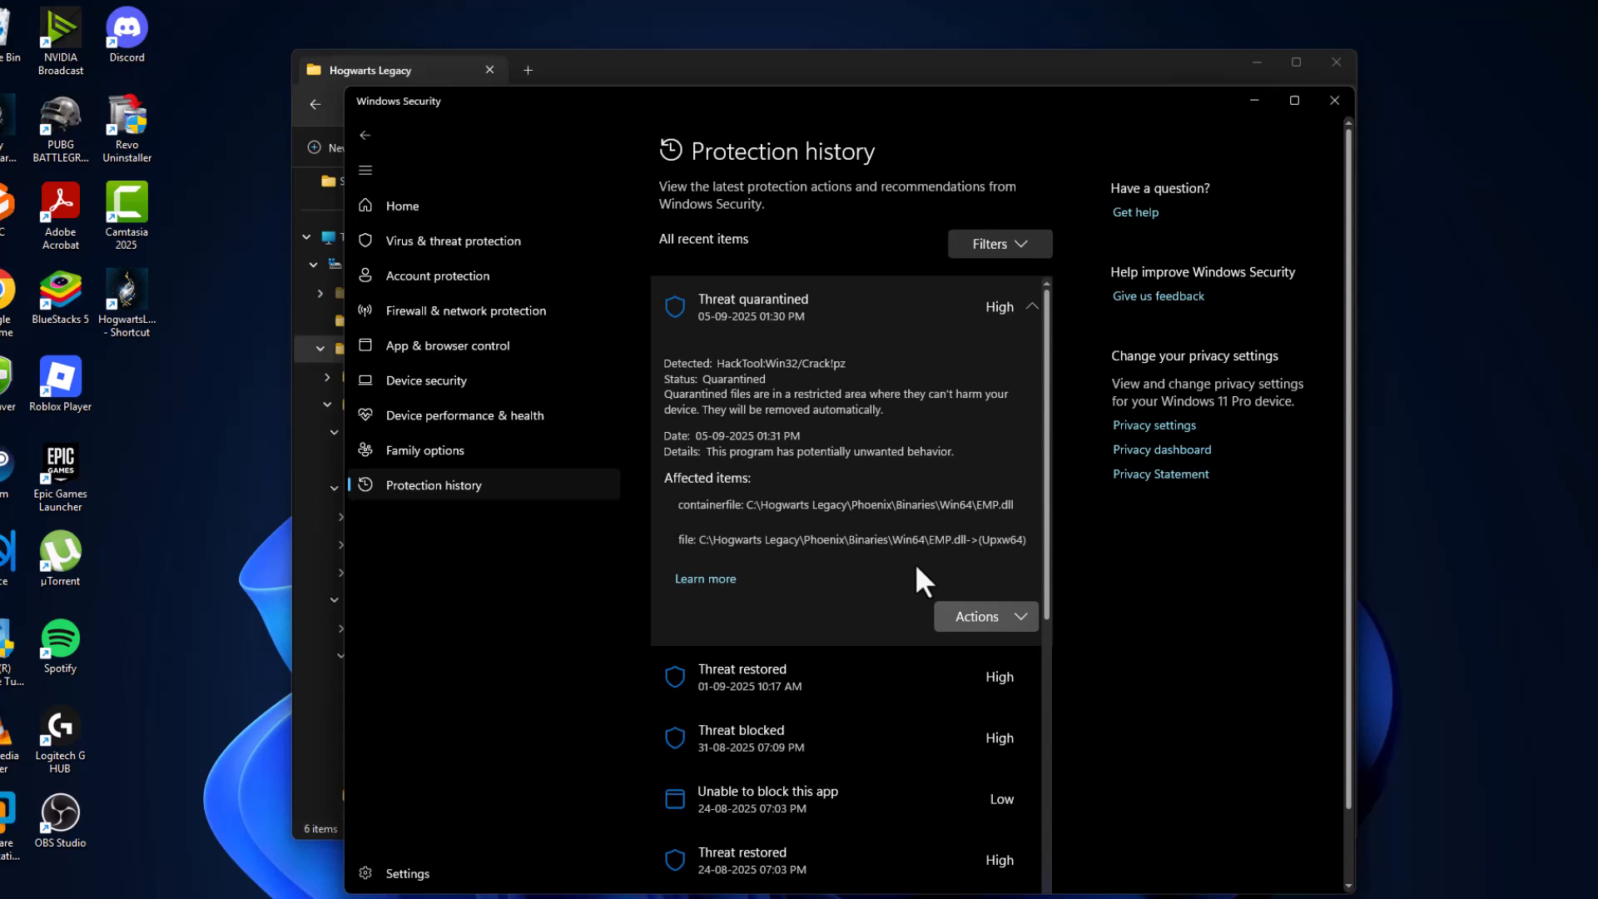
{"action": "left_click_drag", "start_coordinate": [708, 539], "coordinate": [1003, 540]}
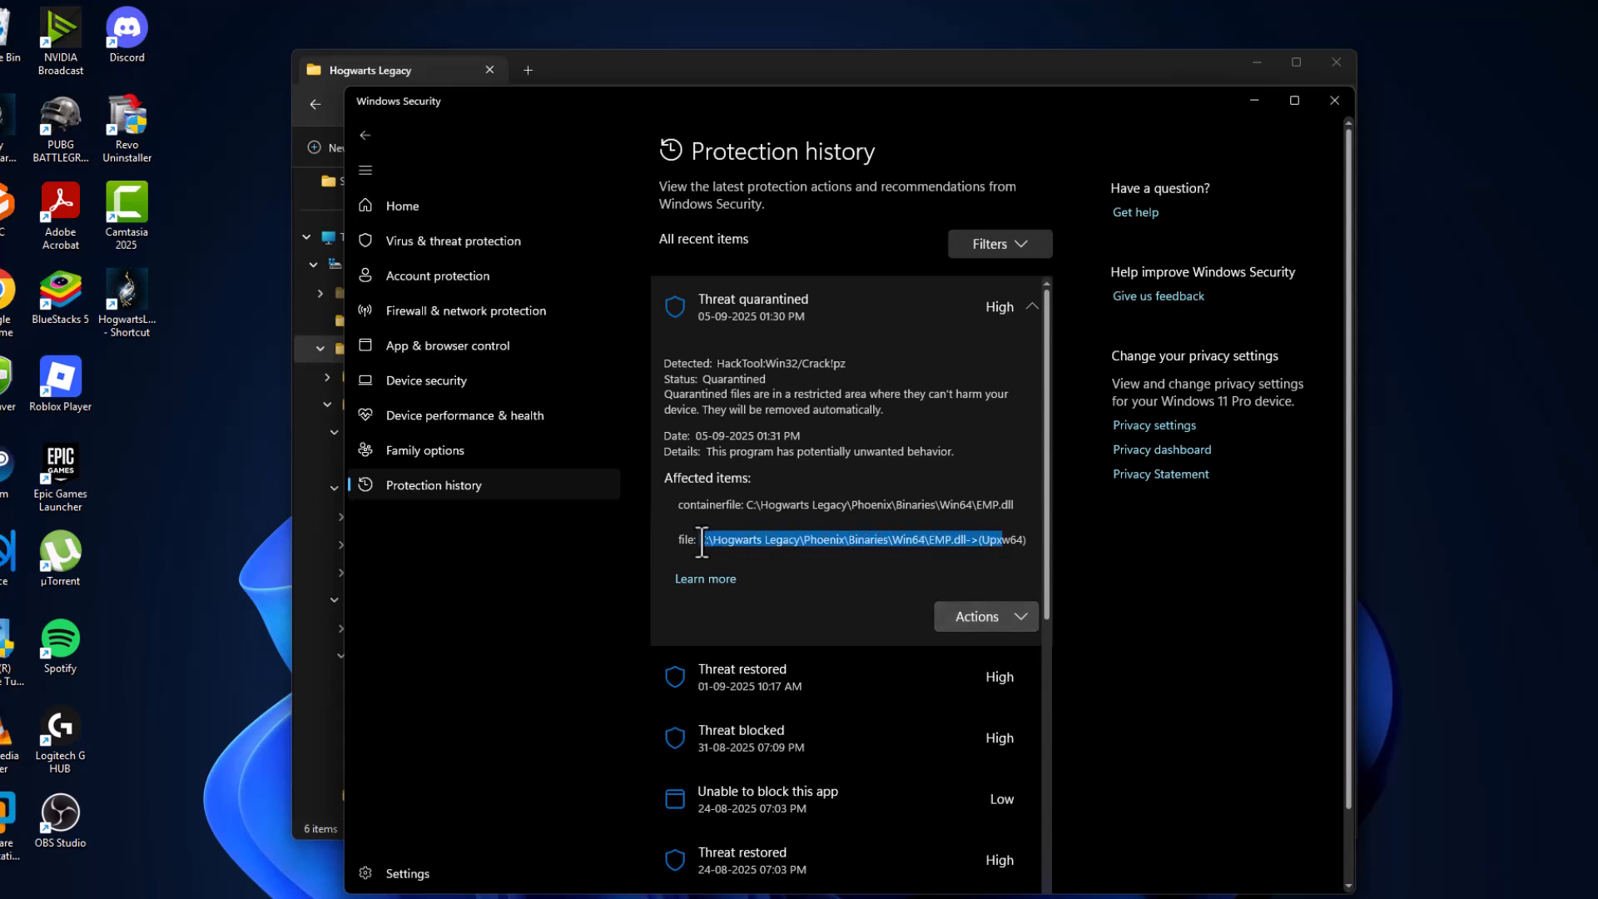
{"action": "mouse_move", "coordinate": [984, 617]}
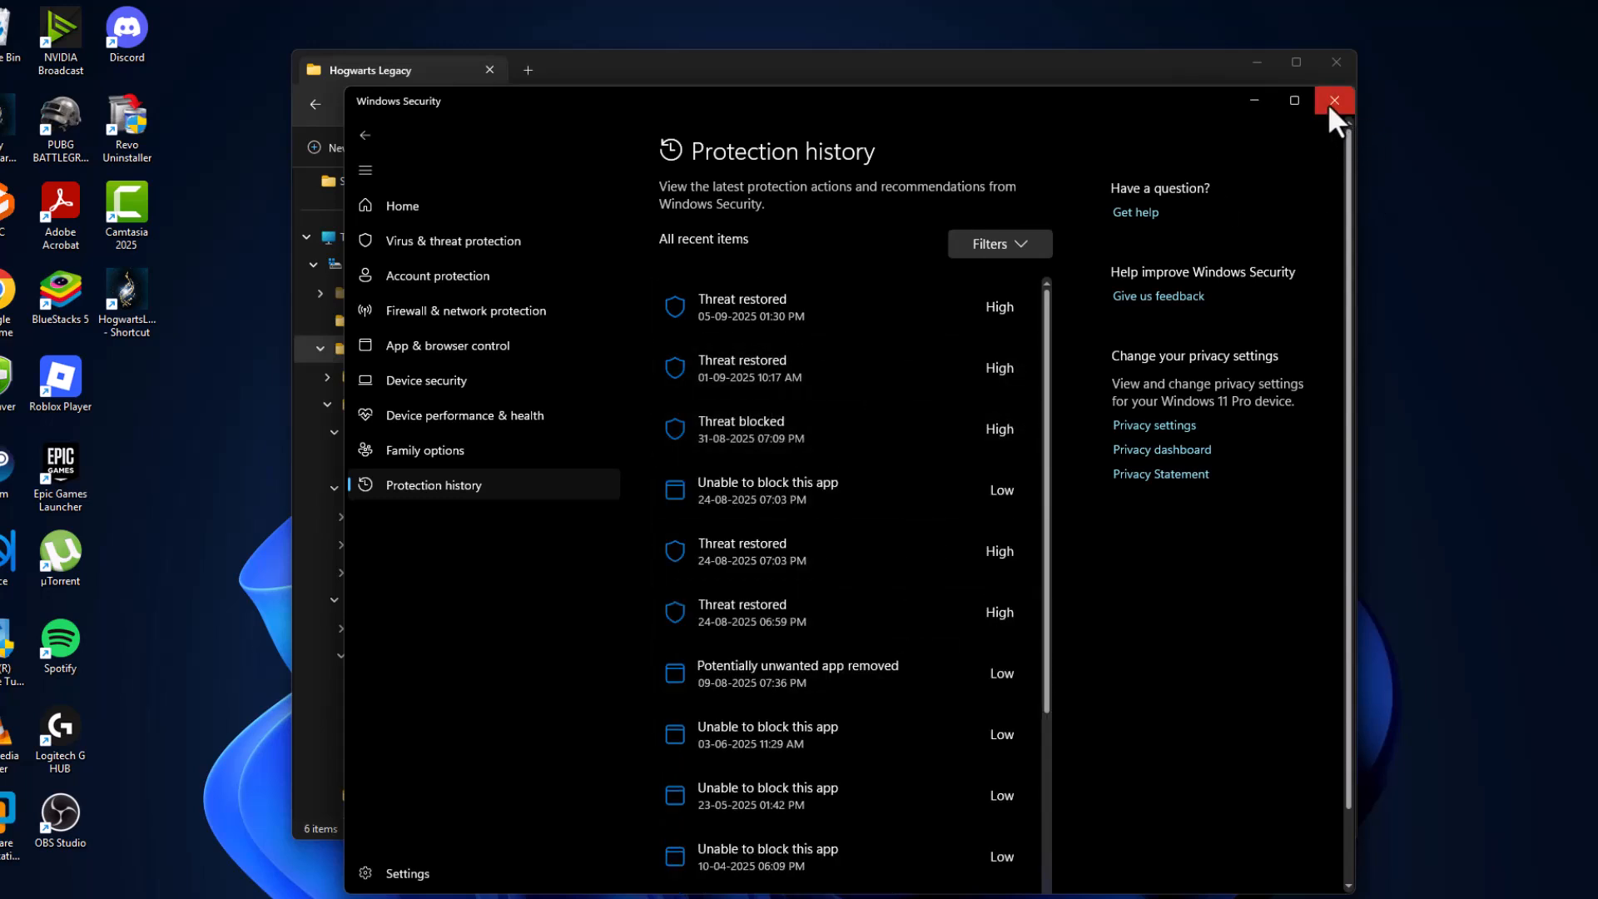
{"action": "left_click", "coordinate": [1334, 99]}
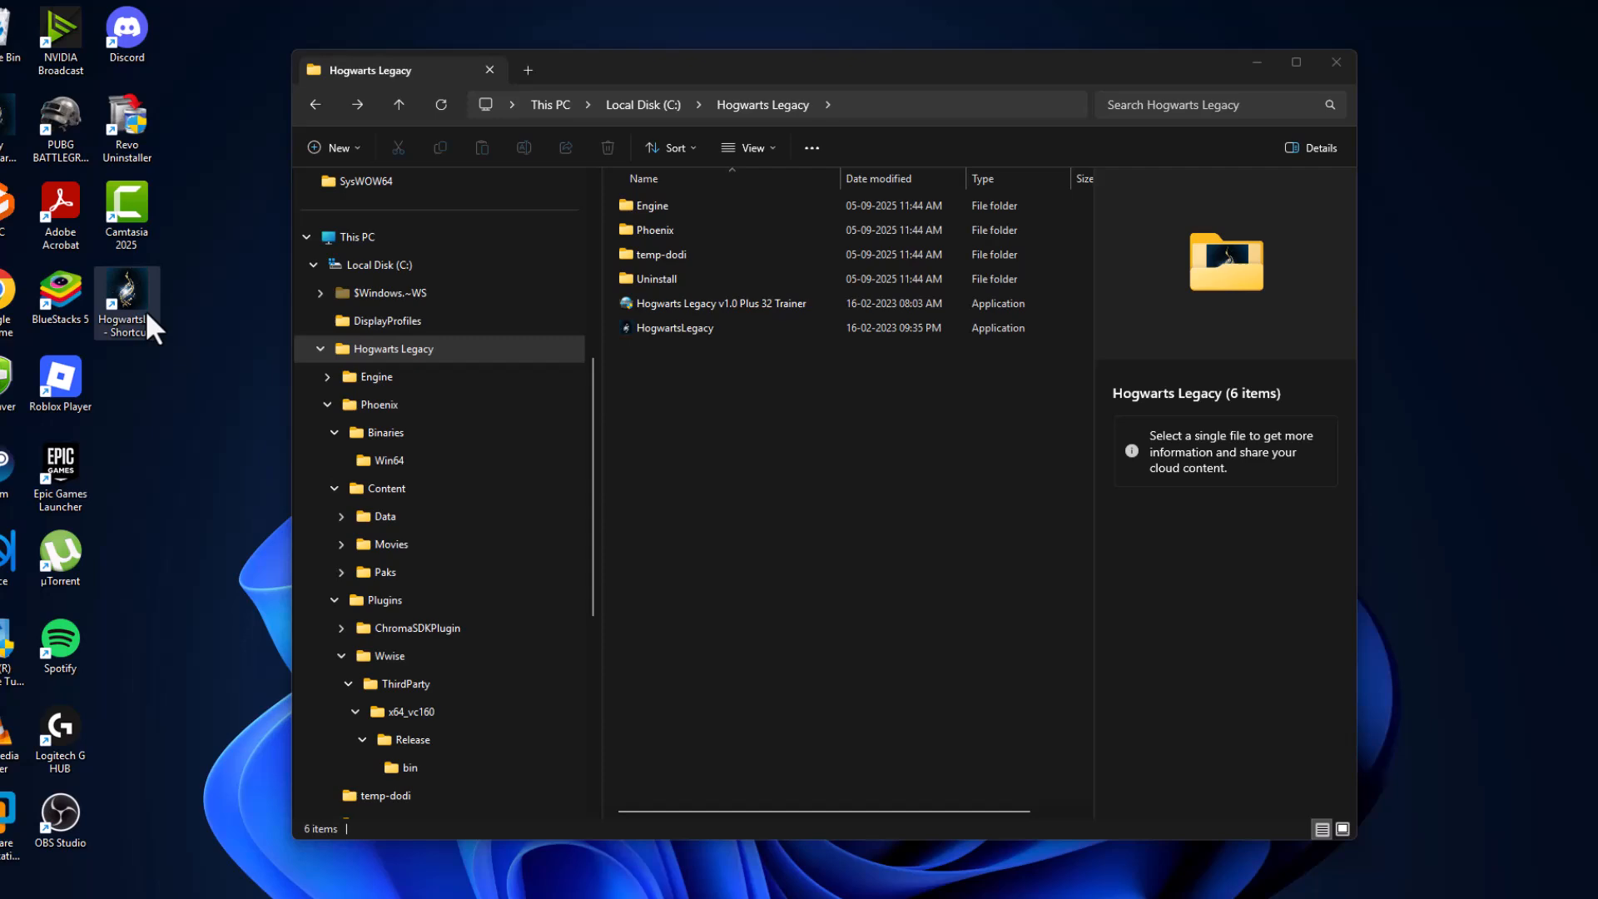